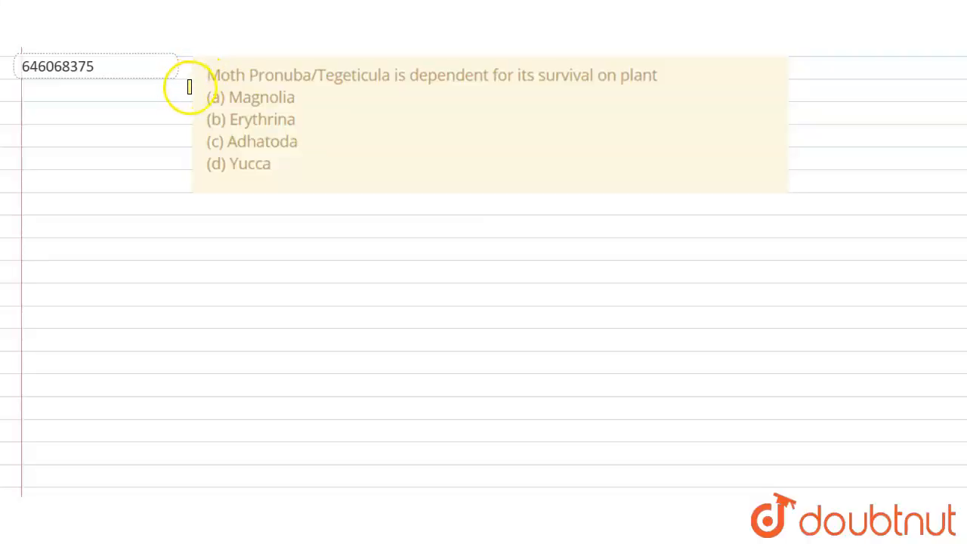
pyautogui.moveTo(224, 78)
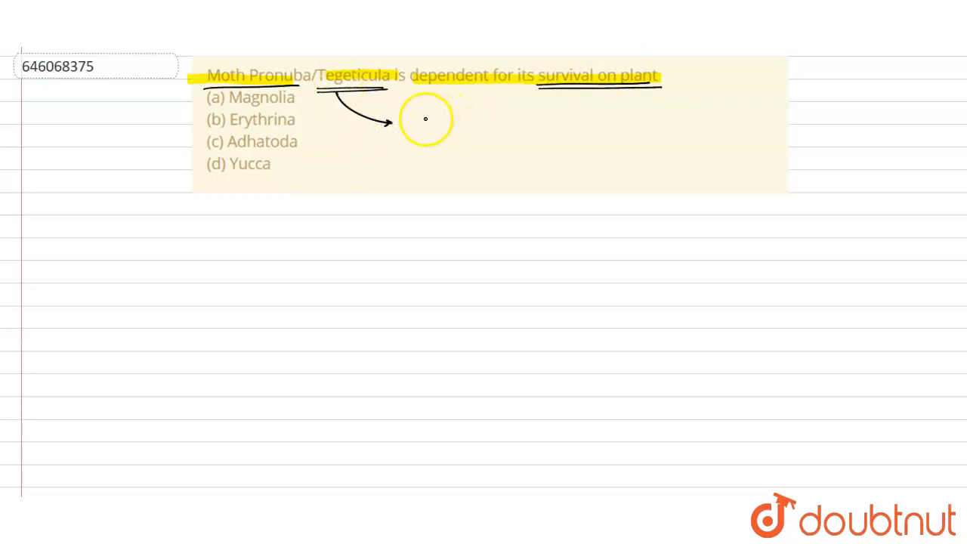
# - Draw an arrow from Tegeticula rightward toward the empty space beside the options
pyautogui.moveTo(420, 128); pyautogui.dragTo(464, 136)
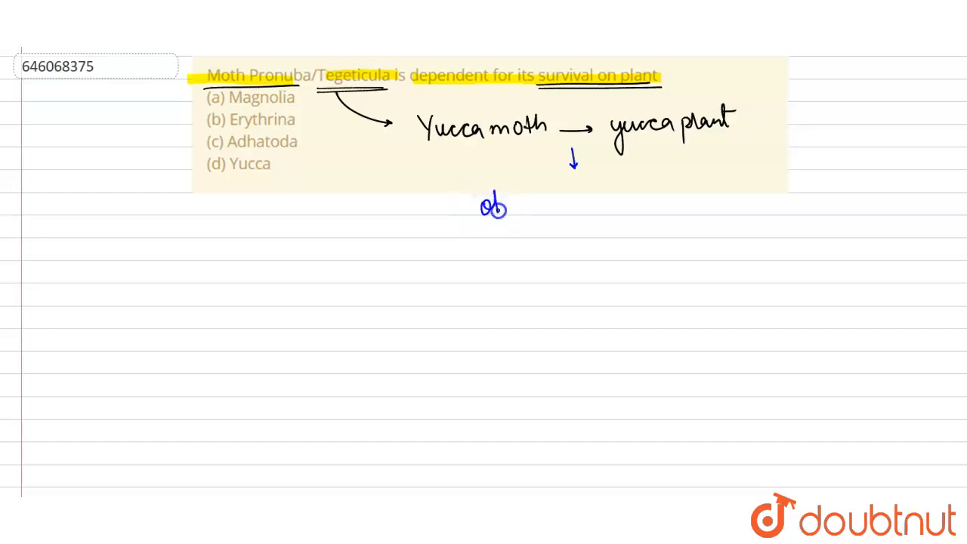
# - Begin handwriting 'obligate' below the 'Yucca moth → yucca plant' note
pyautogui.moveTo(483, 207); pyautogui.dragTo(562, 215)
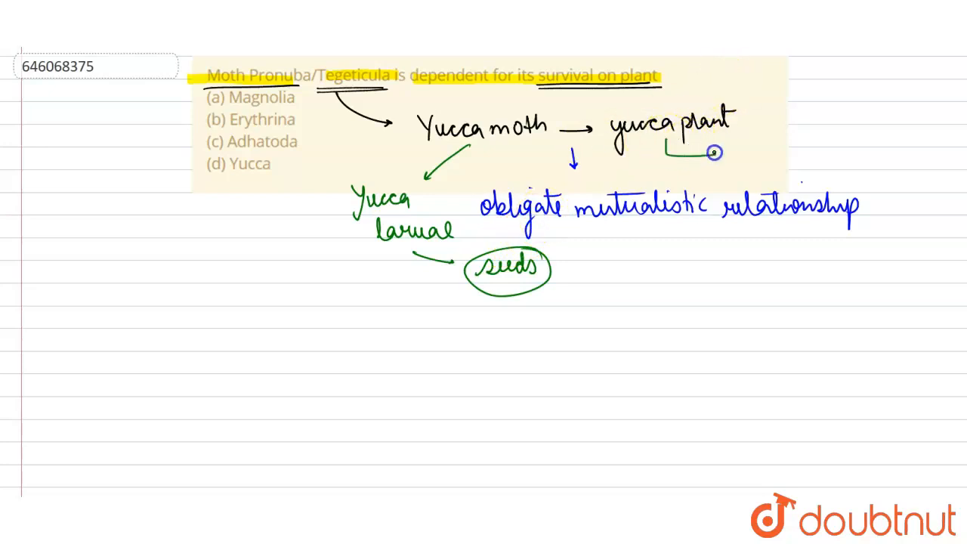
# - Write 'Pollination' on the yucca plant branch and tick option (d) Yucca
pyautogui.write('Pollo')
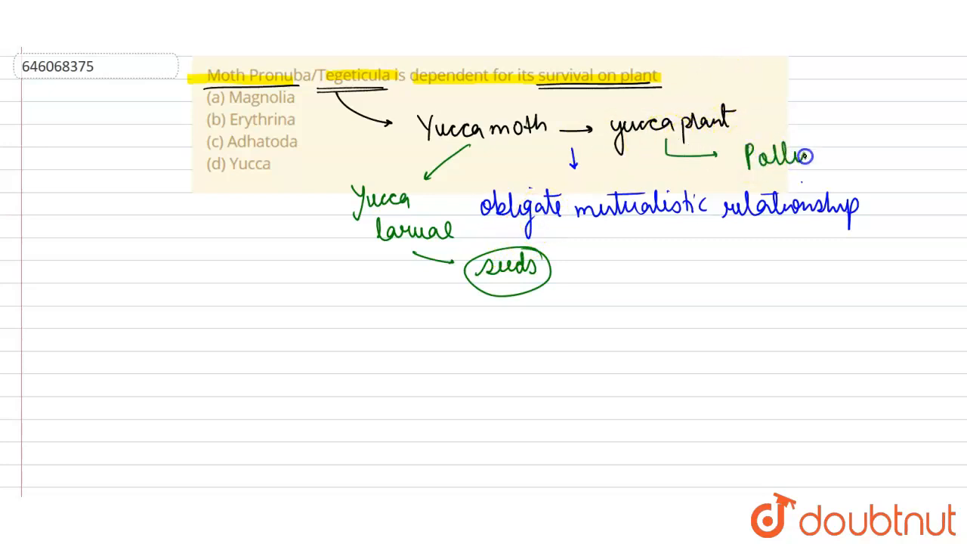
pyautogui.write('nation')
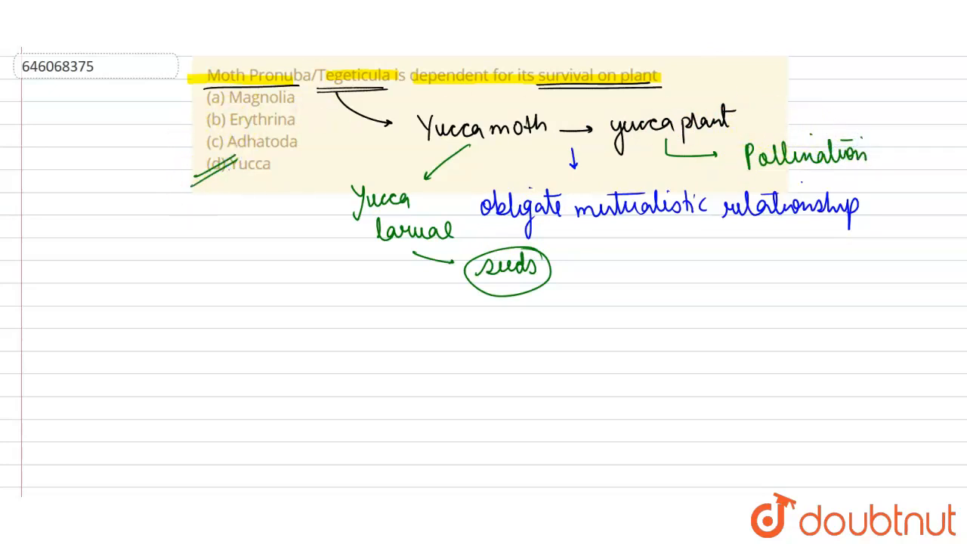
pyautogui.click(223, 106)
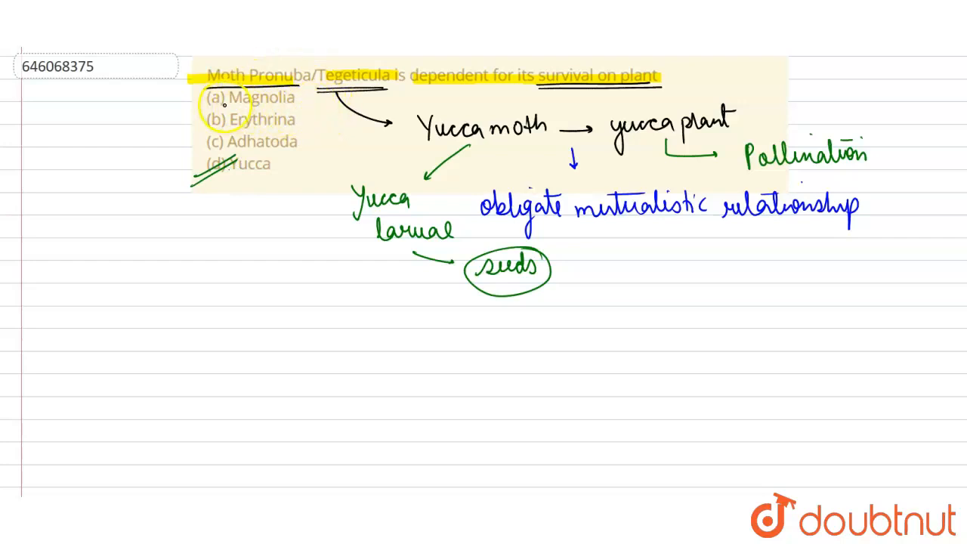